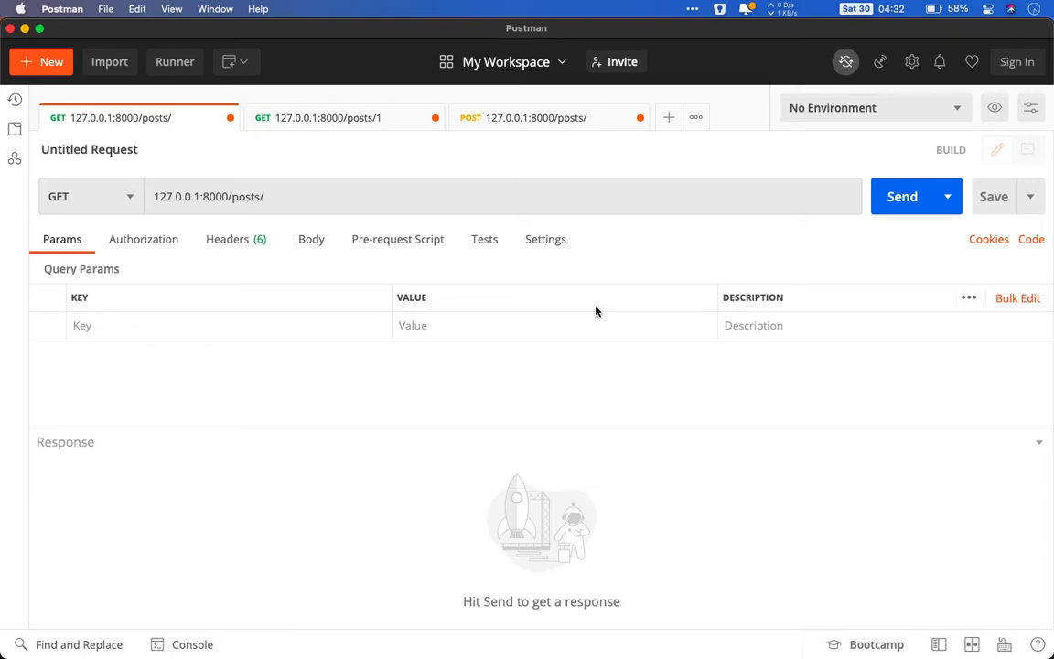
{"action": "mouse_move", "coordinate": [369, 239]}
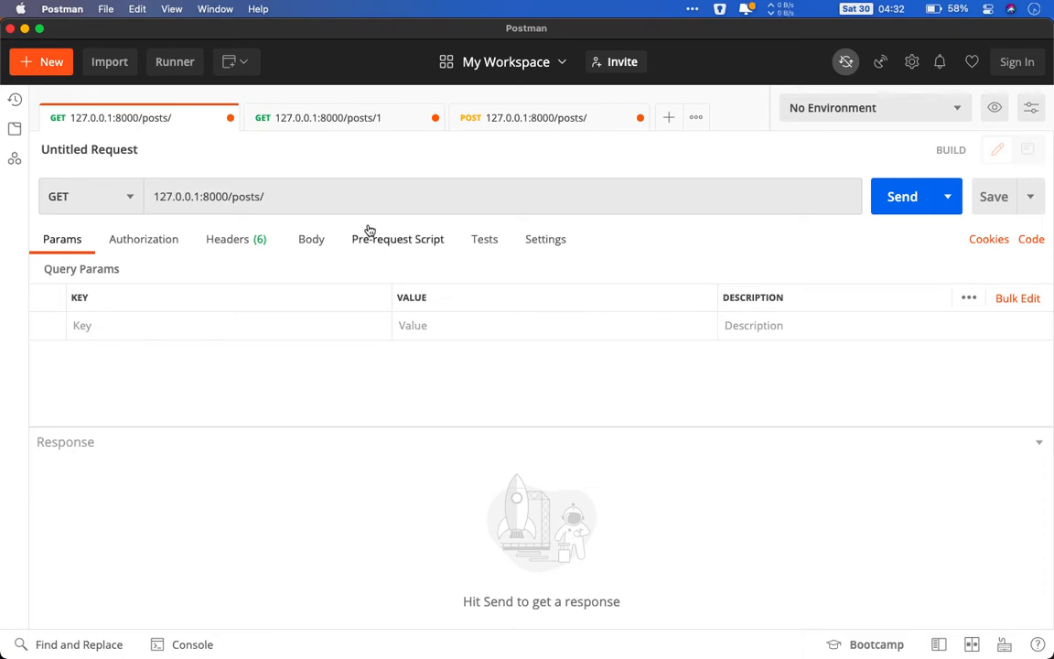
{"action": "mouse_move", "coordinate": [372, 130]}
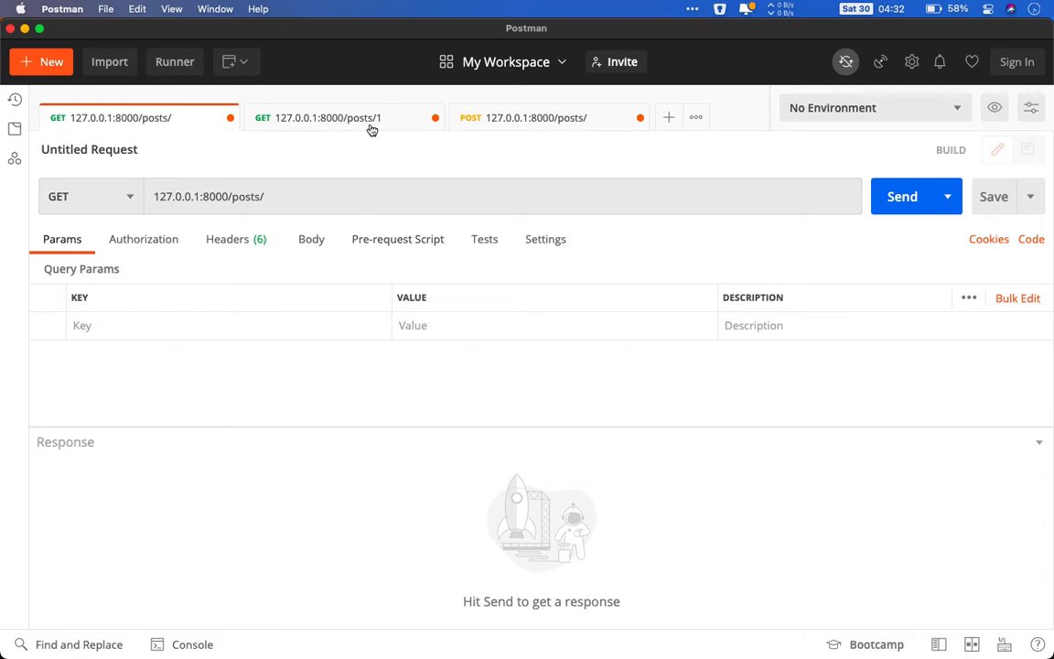
Review the posts/1, create-post and list-posts tabs, then run 'uvicorn app.main:app' in the terminal.
{"action": "left_click", "coordinate": [327, 118]}
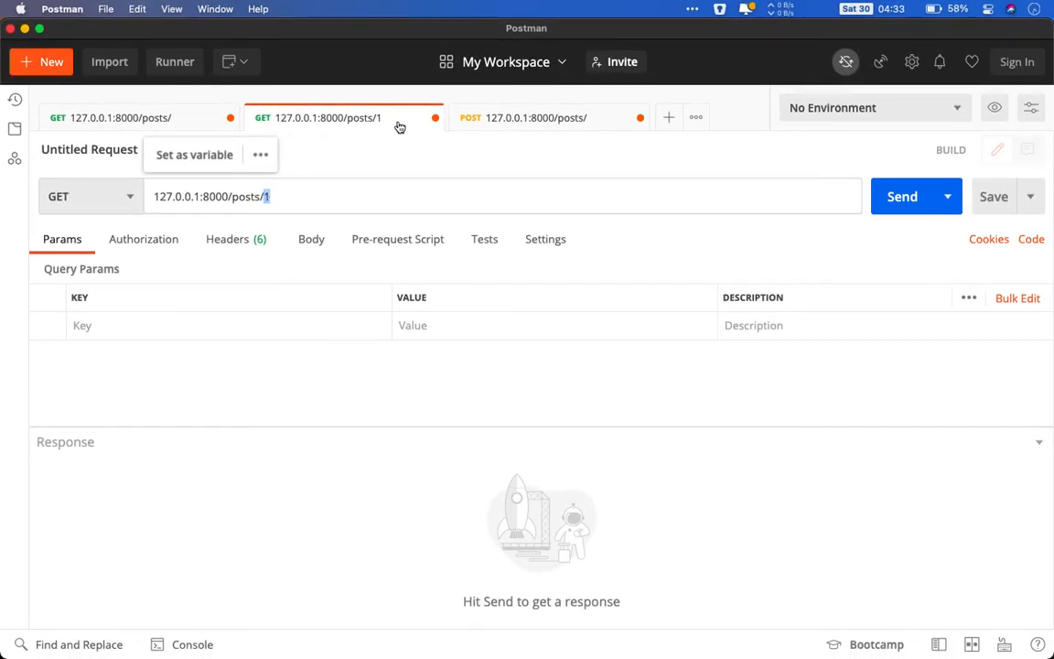
{"action": "left_click", "coordinate": [536, 117]}
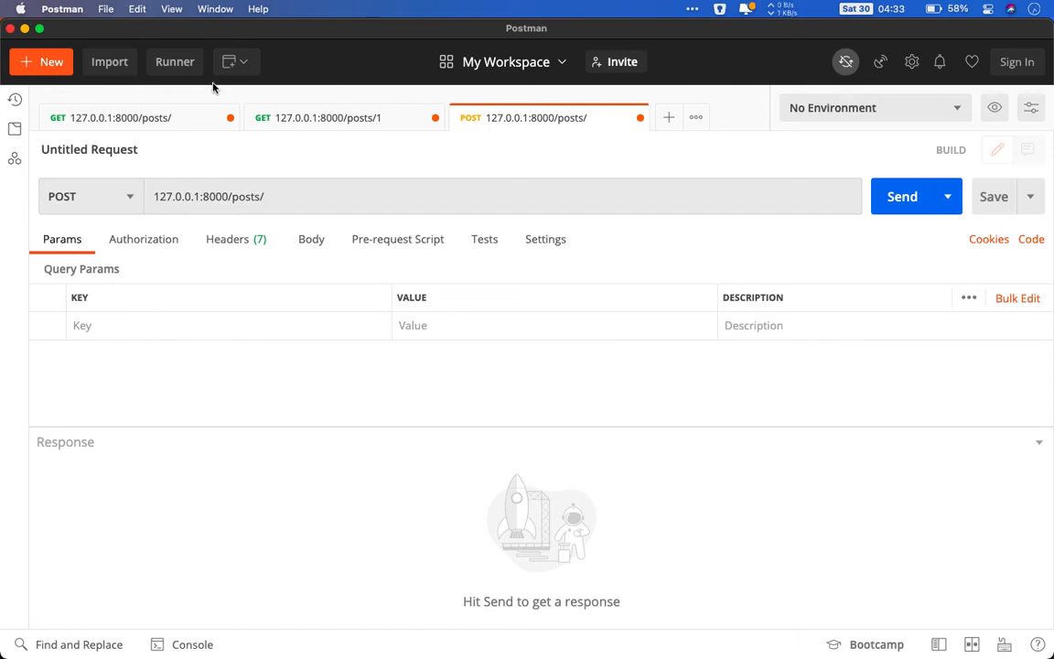
{"action": "left_click", "coordinate": [118, 117]}
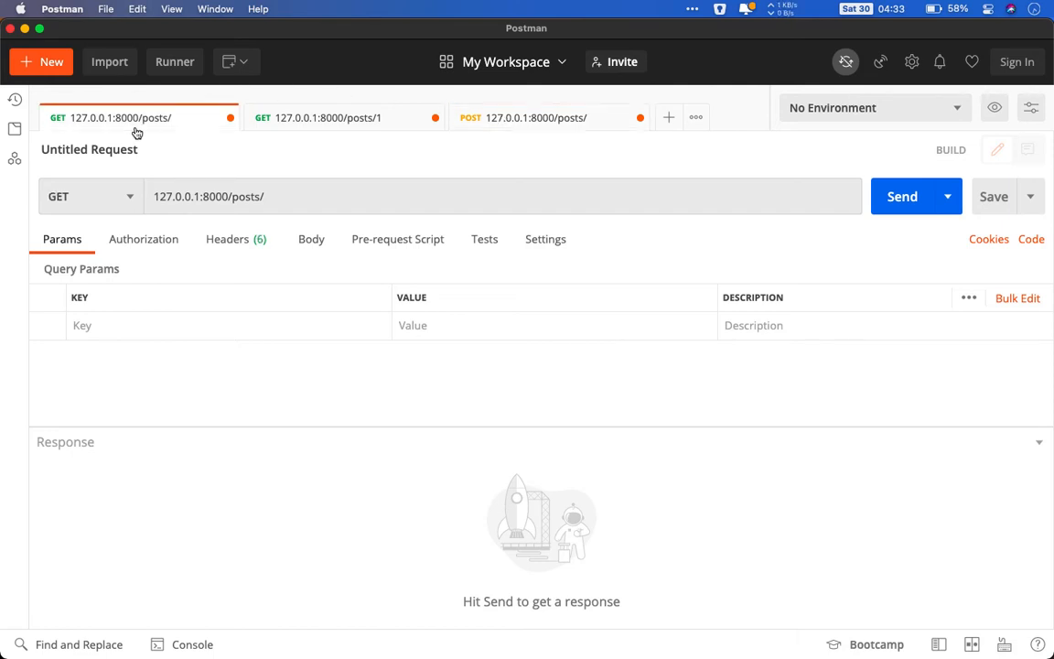
{"action": "mouse_move", "coordinate": [158, 155]}
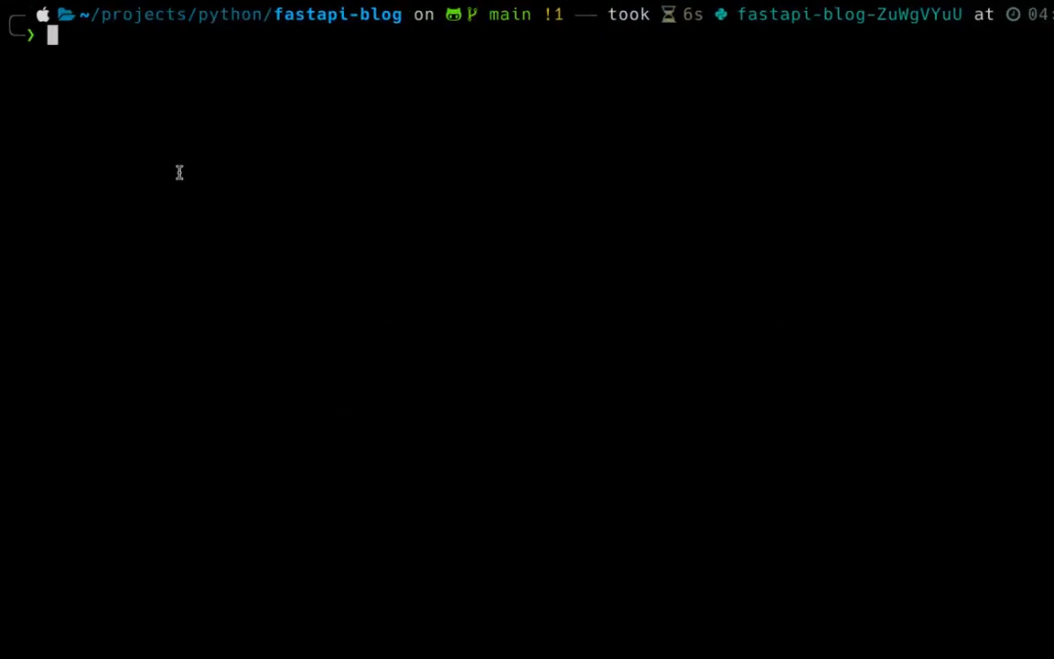
{"action": "type", "text": "uvicorn app.main:app"}
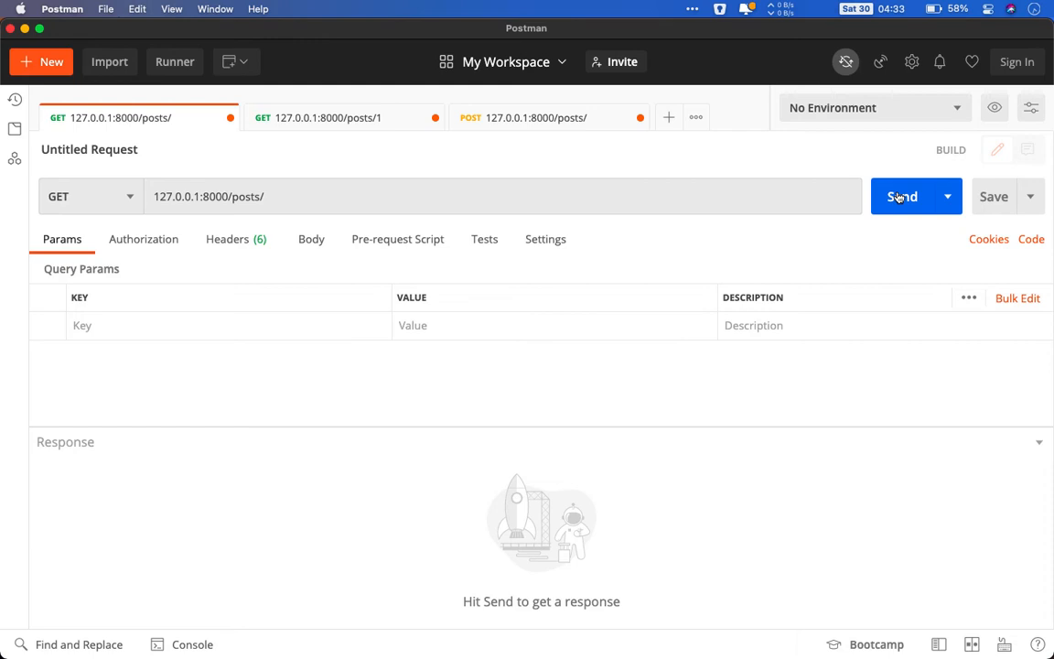
Send GET 127.0.0.1:8000/posts/ and get 200 OK listing the 'Hello World!' post.
{"action": "left_click", "coordinate": [902, 195]}
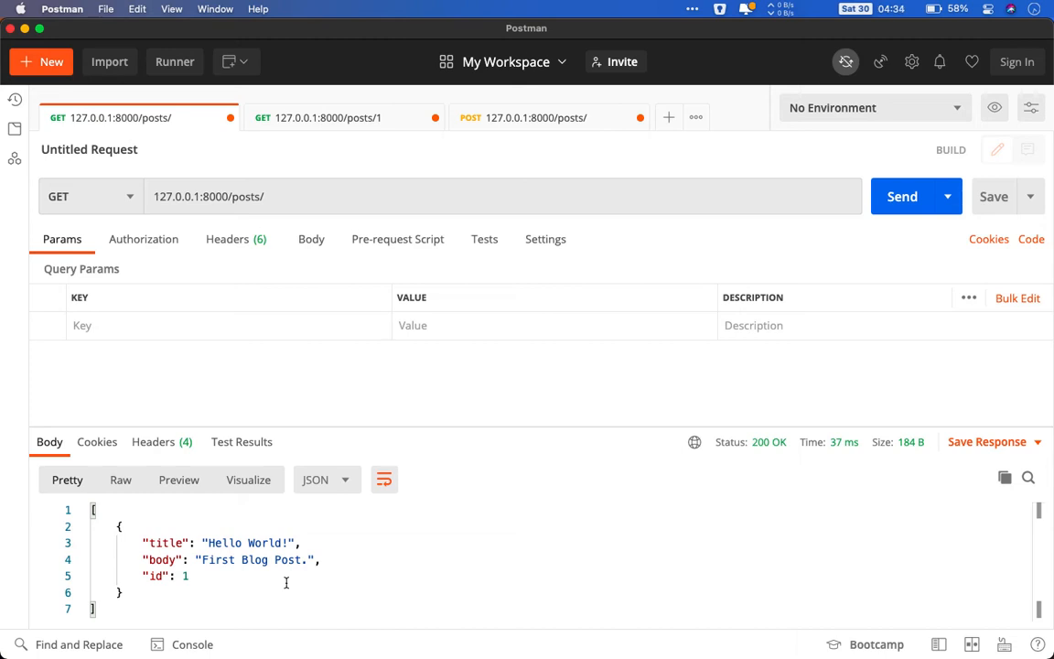
{"action": "mouse_move", "coordinate": [227, 546]}
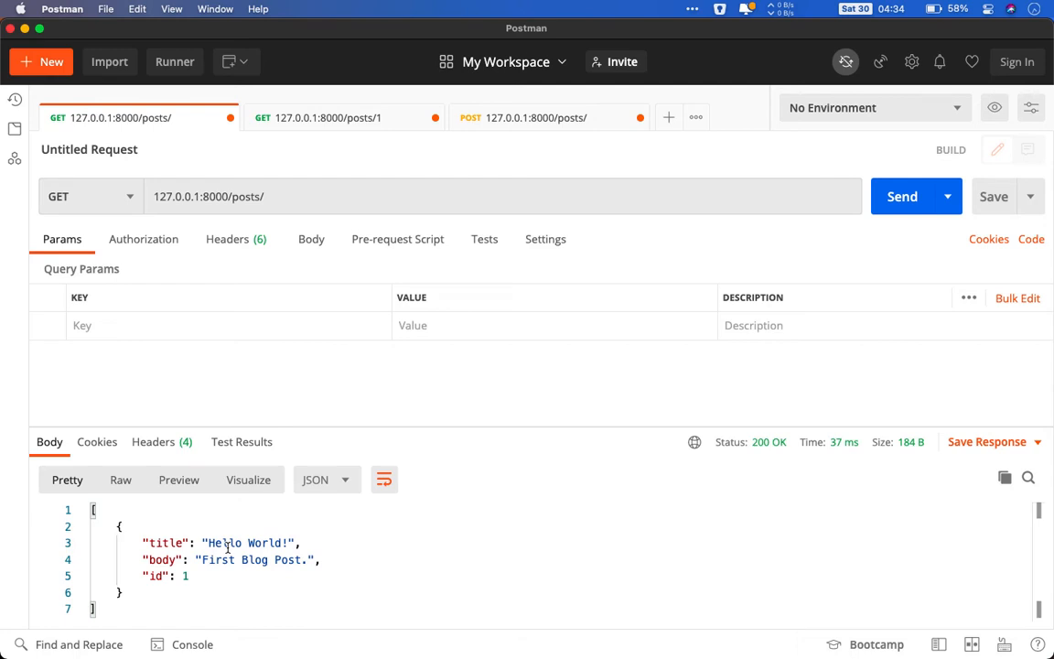
{"action": "mouse_move", "coordinate": [191, 578]}
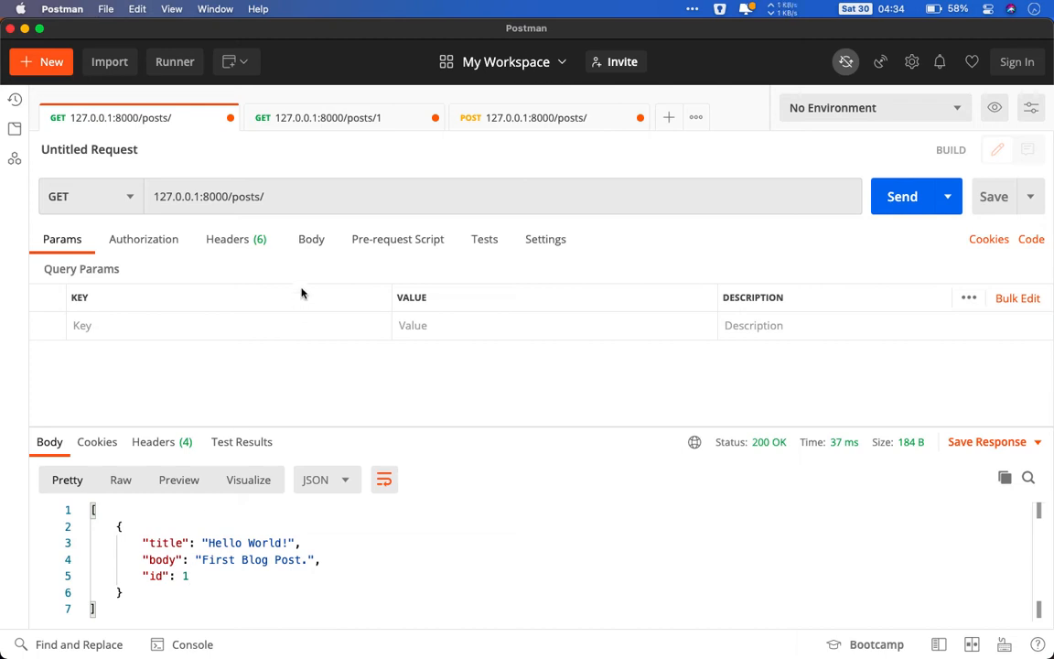
Send GET /posts/1 and get 200 OK with the 'Hello World!' post (id 1).
{"action": "left_click", "coordinate": [326, 117]}
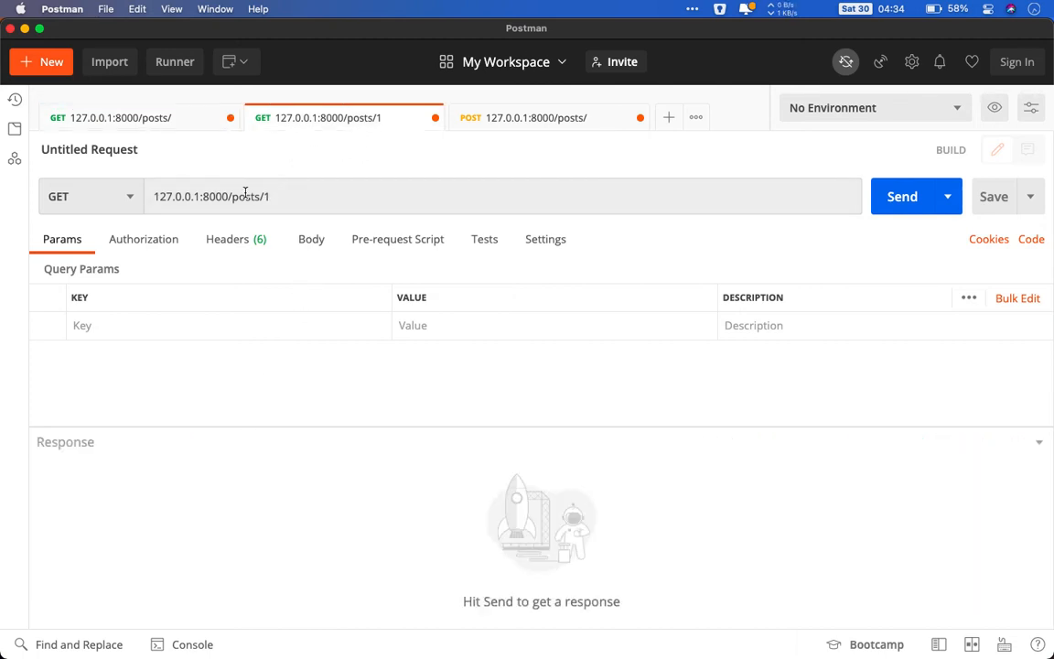
{"action": "double_click", "coordinate": [266, 196]}
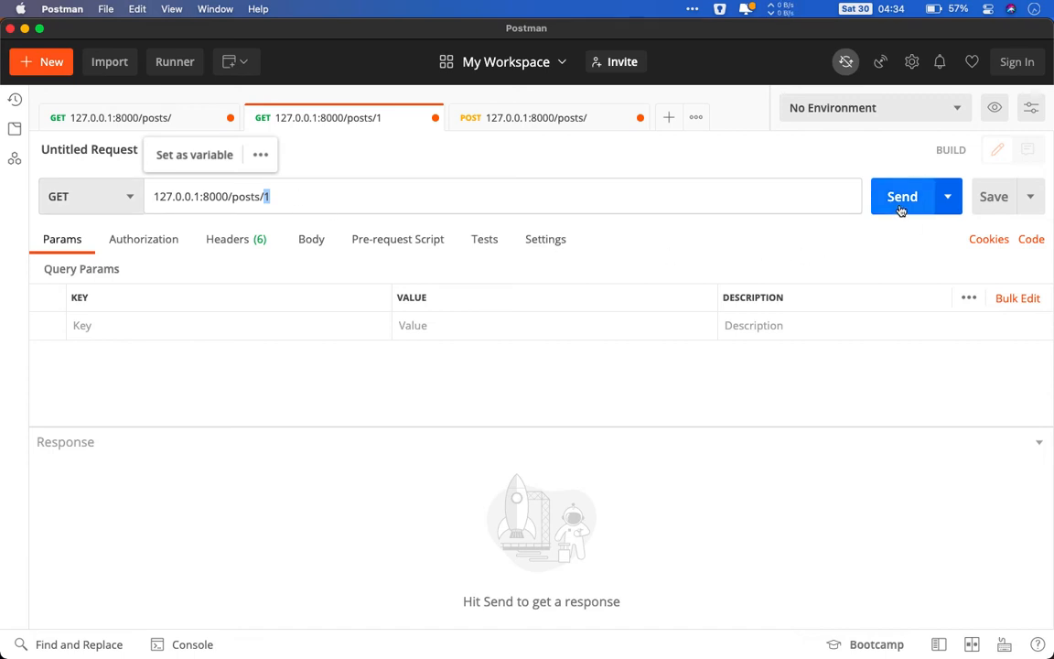
{"action": "left_click", "coordinate": [902, 195]}
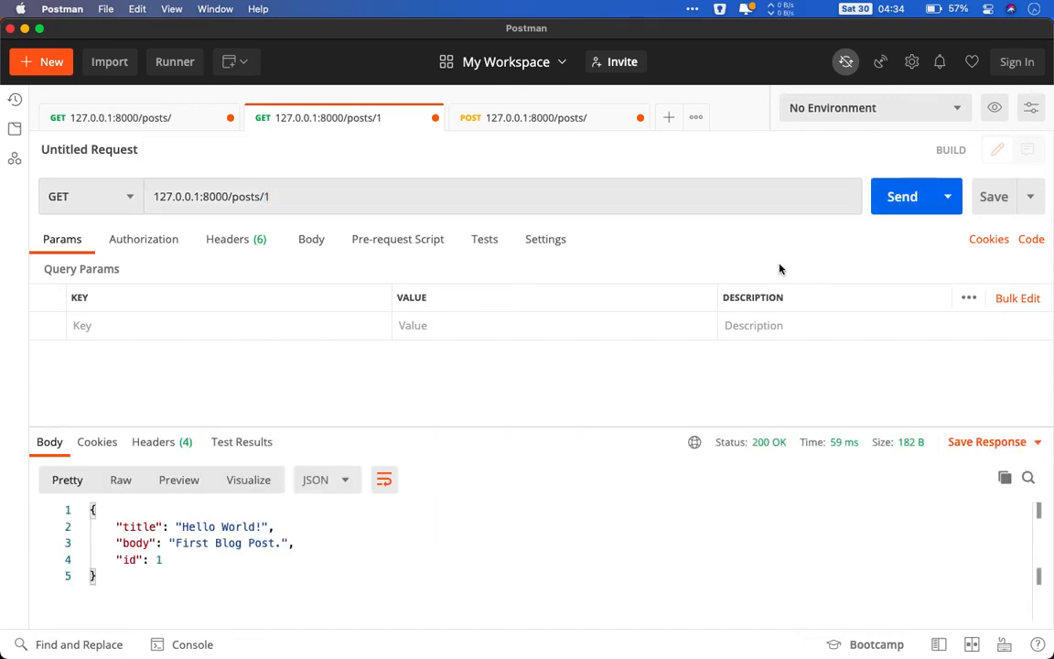
{"action": "mouse_move", "coordinate": [181, 599]}
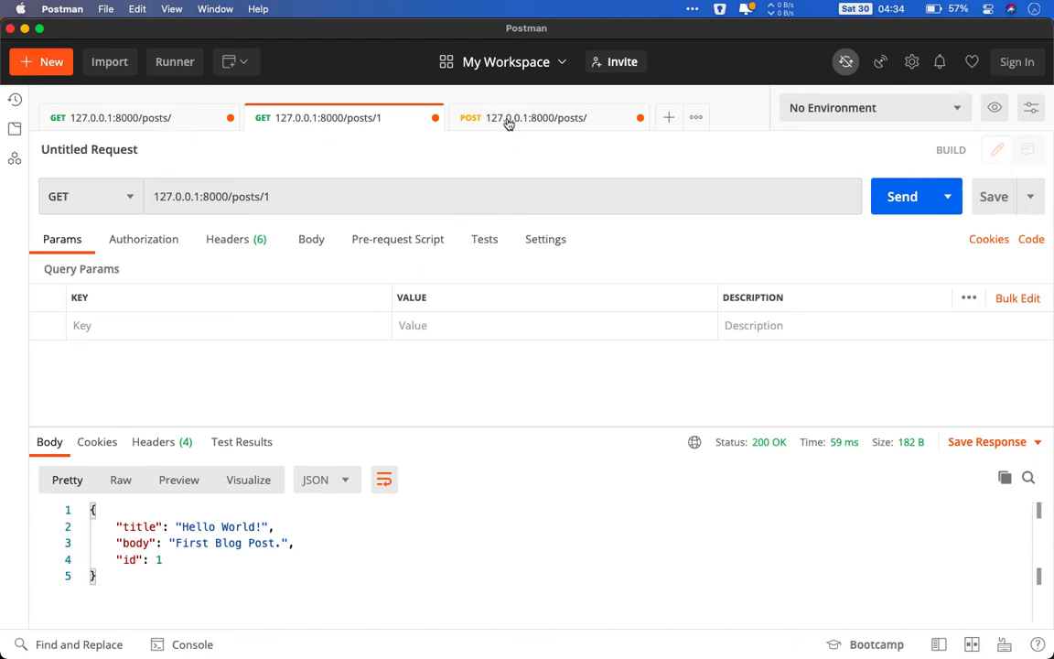
Set the create-post request body to raw JSON.
{"action": "left_click", "coordinate": [521, 117]}
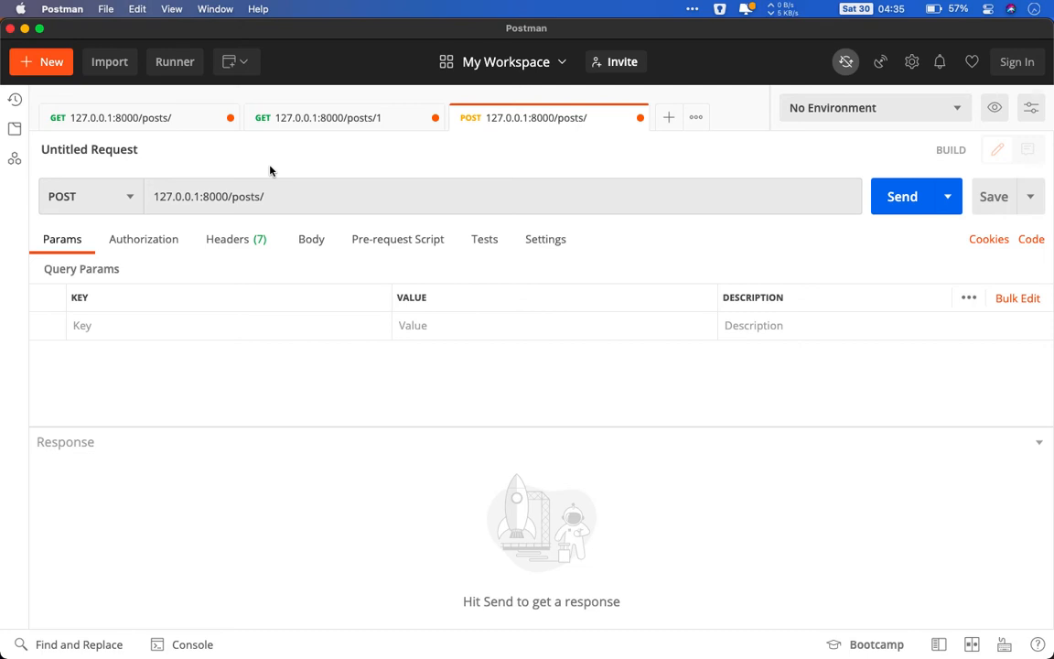
{"action": "left_click", "coordinate": [311, 239]}
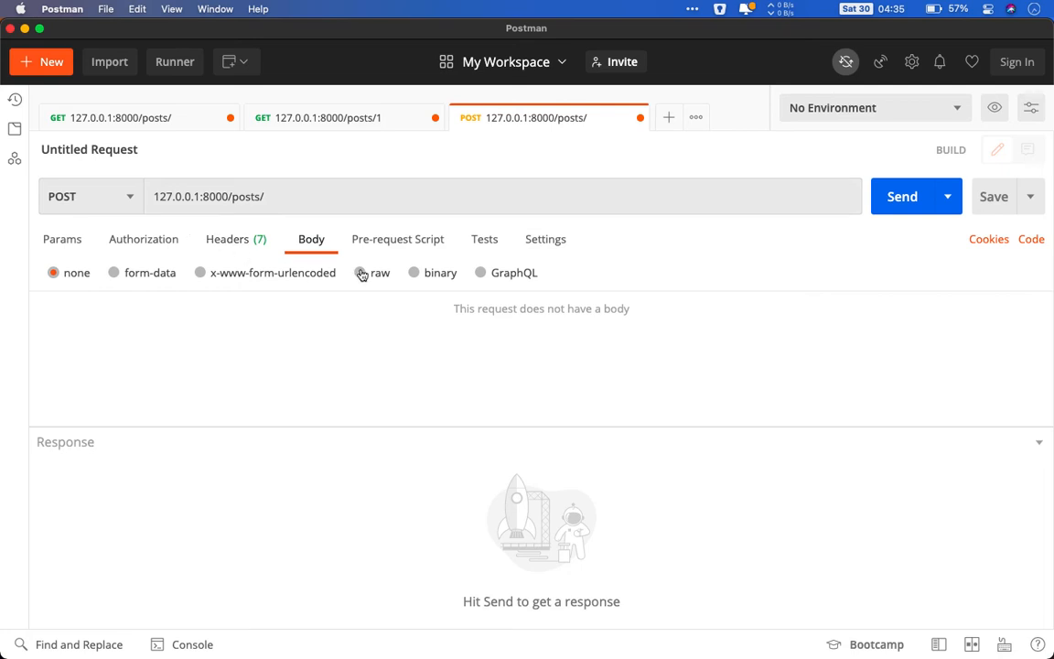
{"action": "left_click", "coordinate": [372, 272]}
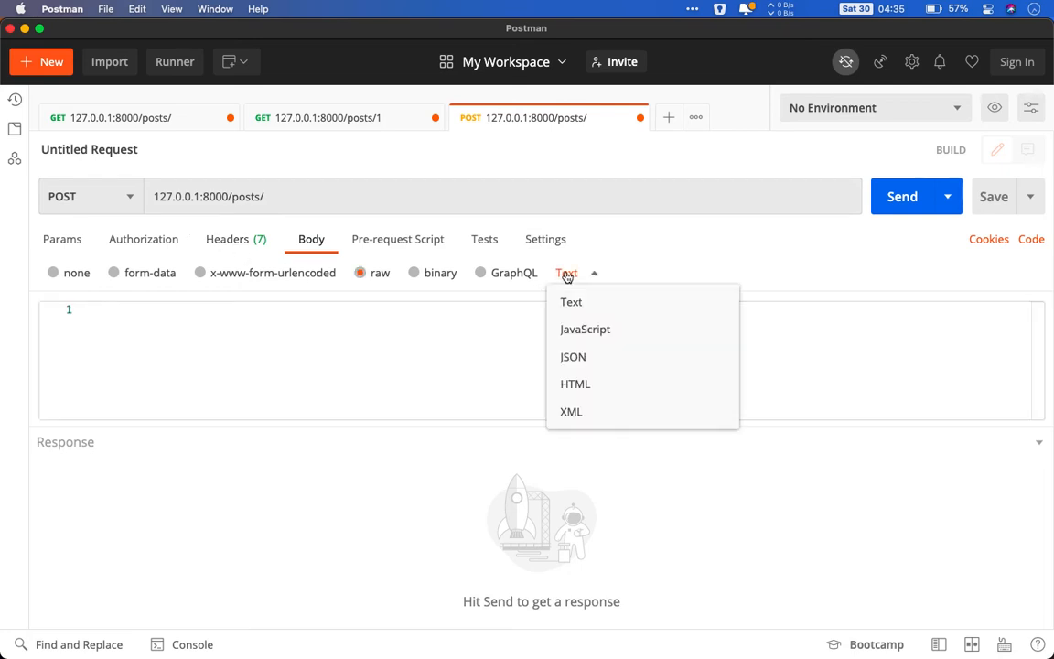
{"action": "left_click", "coordinate": [573, 357]}
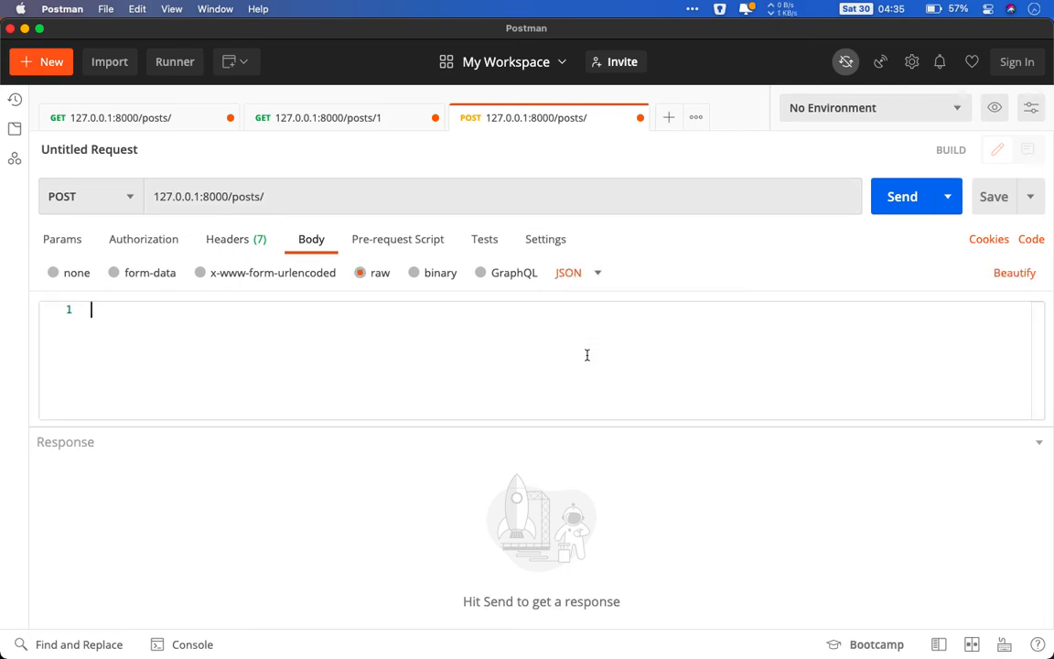
Enter the JSON with title 'This is my second post.' and body 'How are you doing?'.
{"action": "type", "text": "{"}
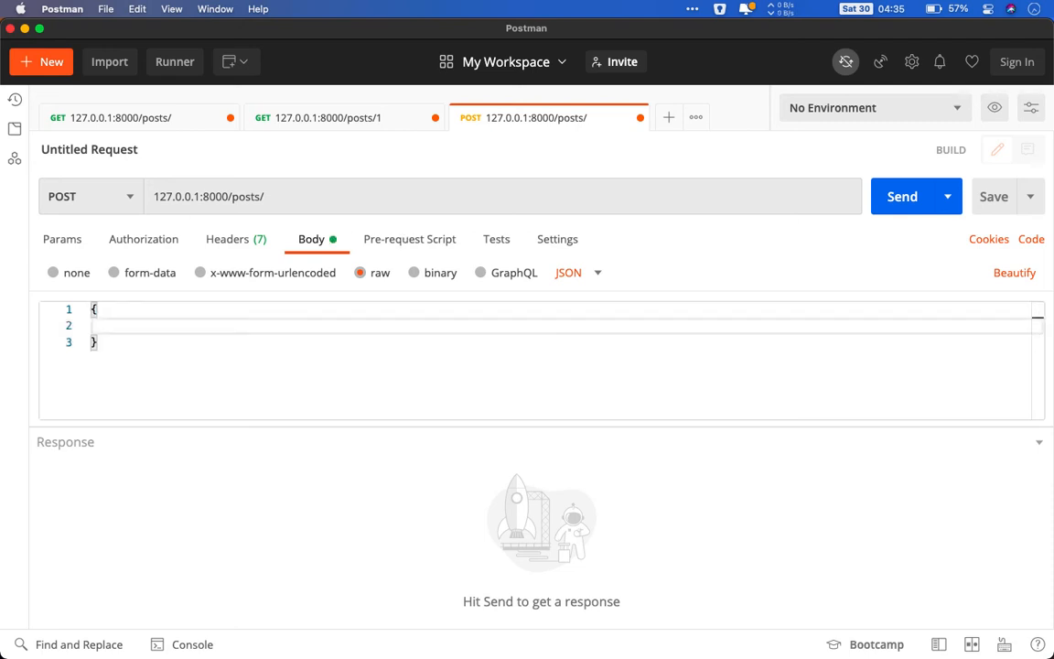
{"action": "type", "text": "\"title\""}
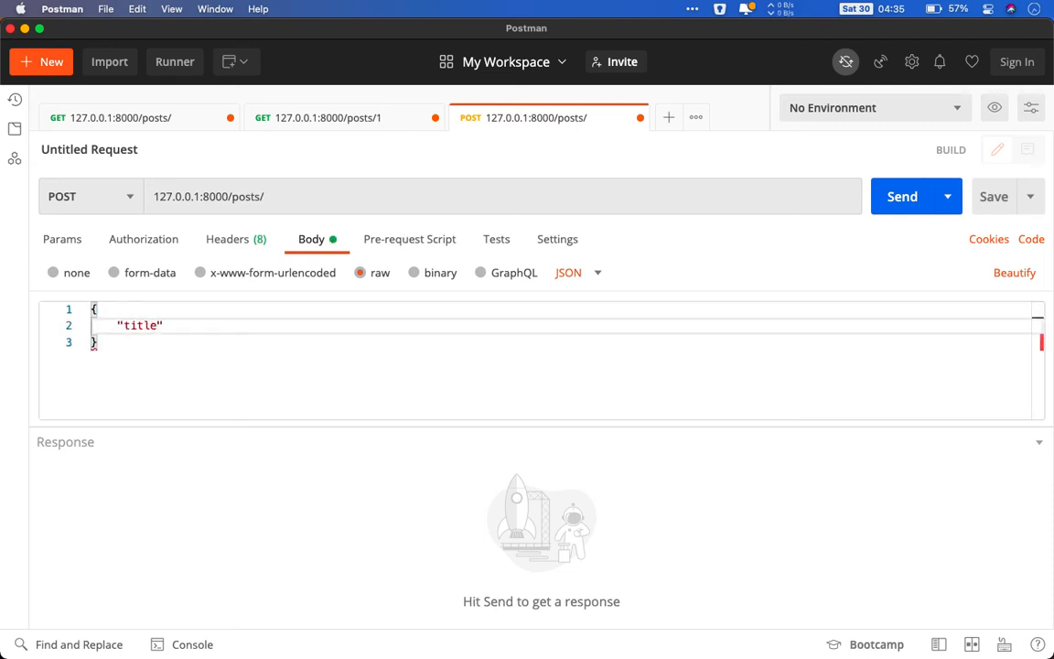
{"action": "type", "text": ": \"T"}
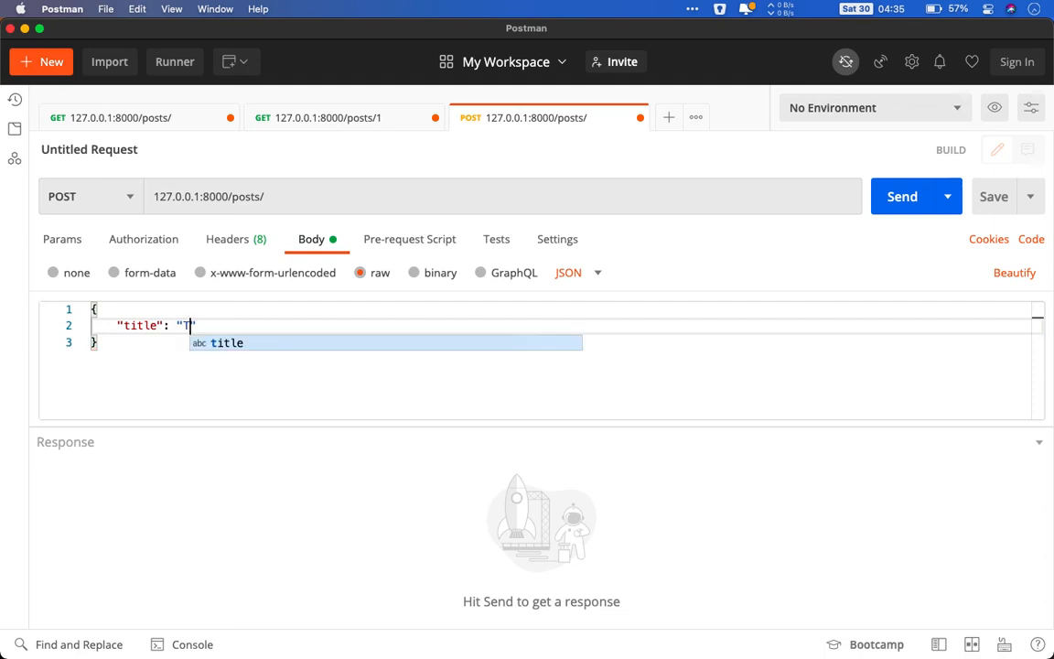
{"action": "type", "text": "his is my seco"}
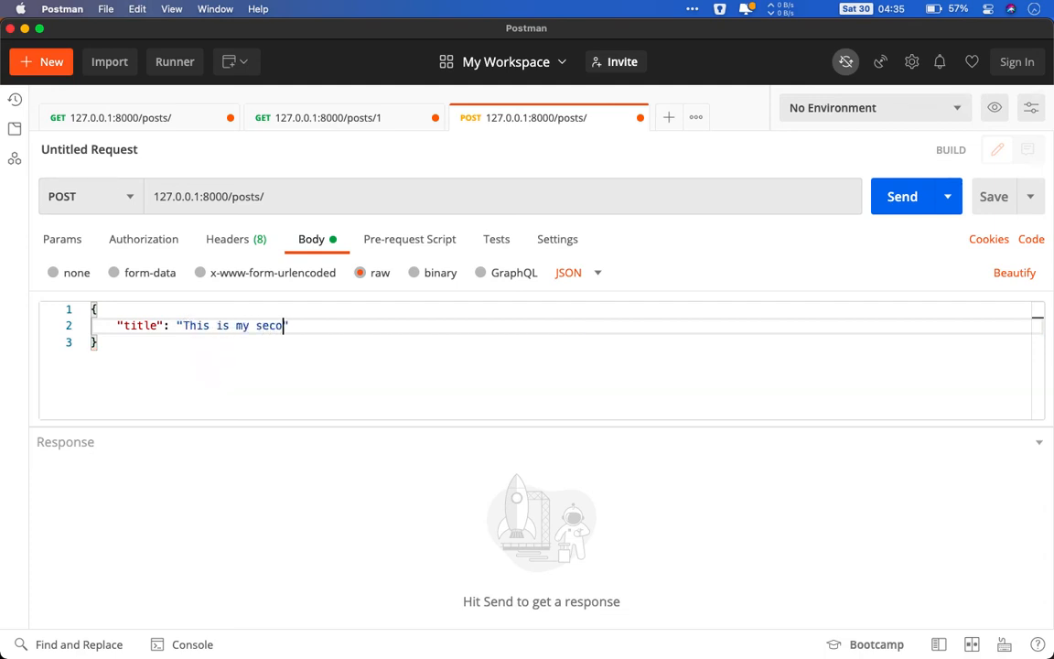
{"action": "type", "text": "nd post."}
{"action": "type", "text": "\"body\": \"H"}
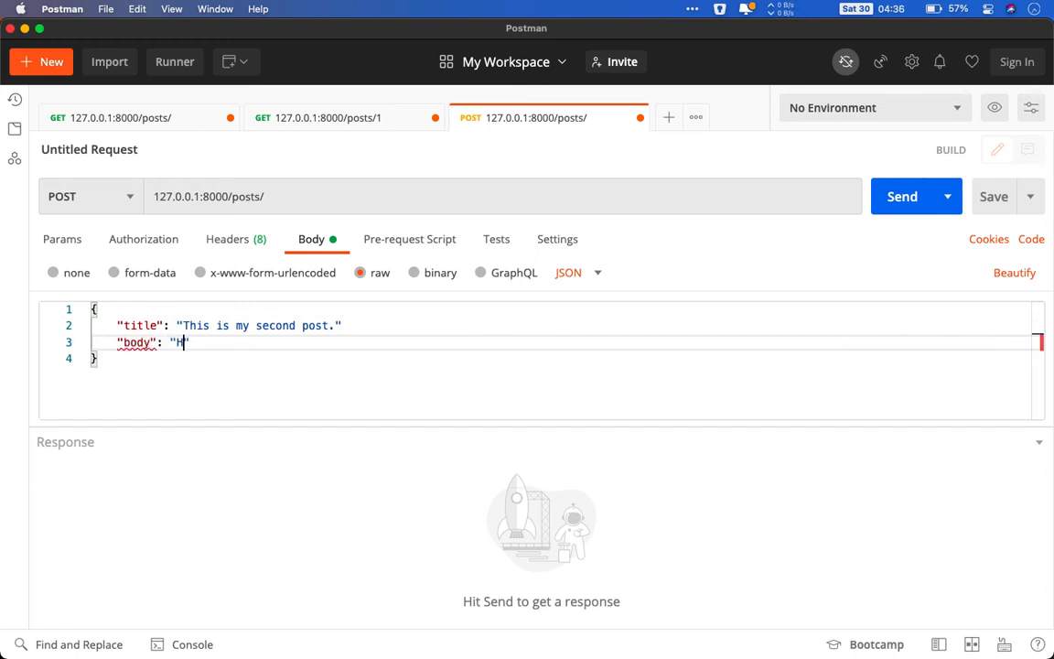
{"action": "type", "text": "ow are you doin"}
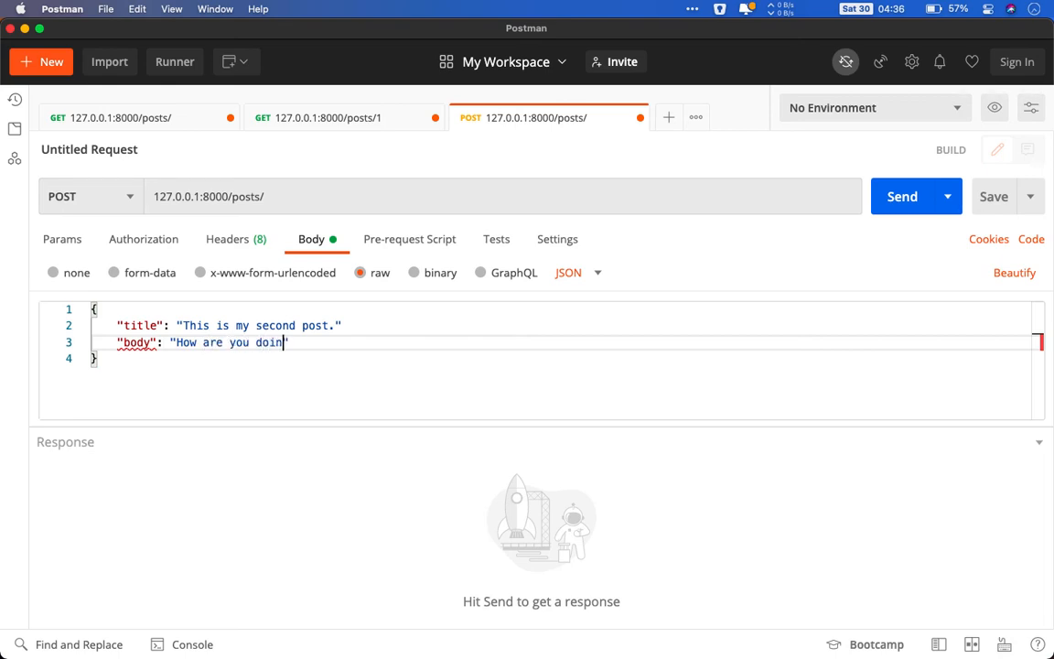
{"action": "type", "text": "g?\""}
{"action": "left_click", "coordinate": [559, 325]}
{"action": "type", "text": ","}
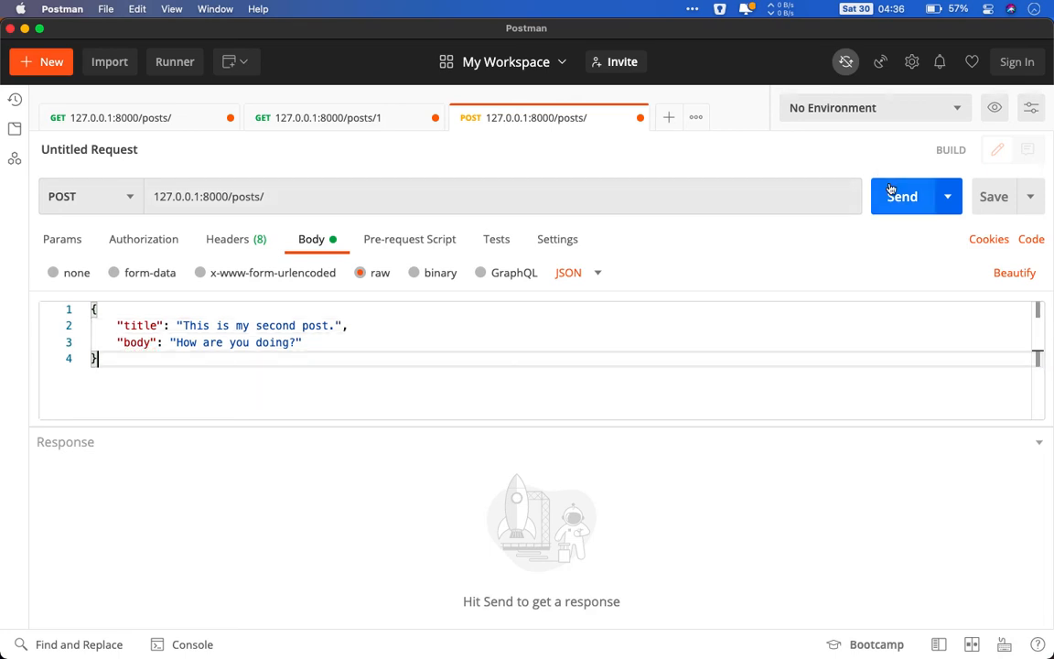
{"action": "mouse_move", "coordinate": [579, 354]}
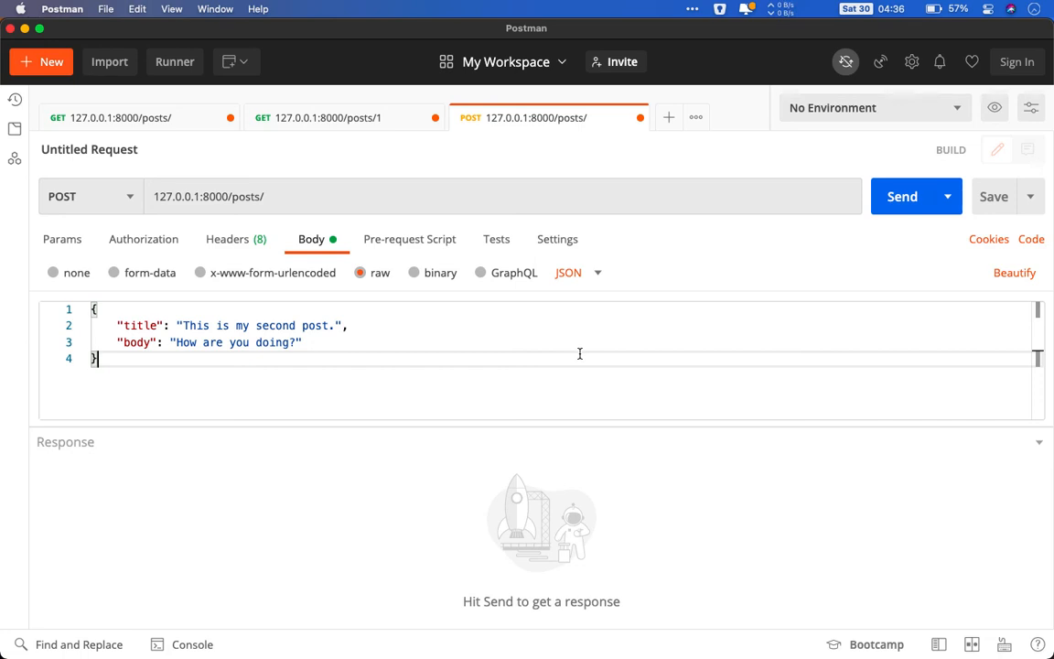
Send the POST and get 201 Created with 'This is my second post.' as id 2.
{"action": "left_click", "coordinate": [903, 195]}
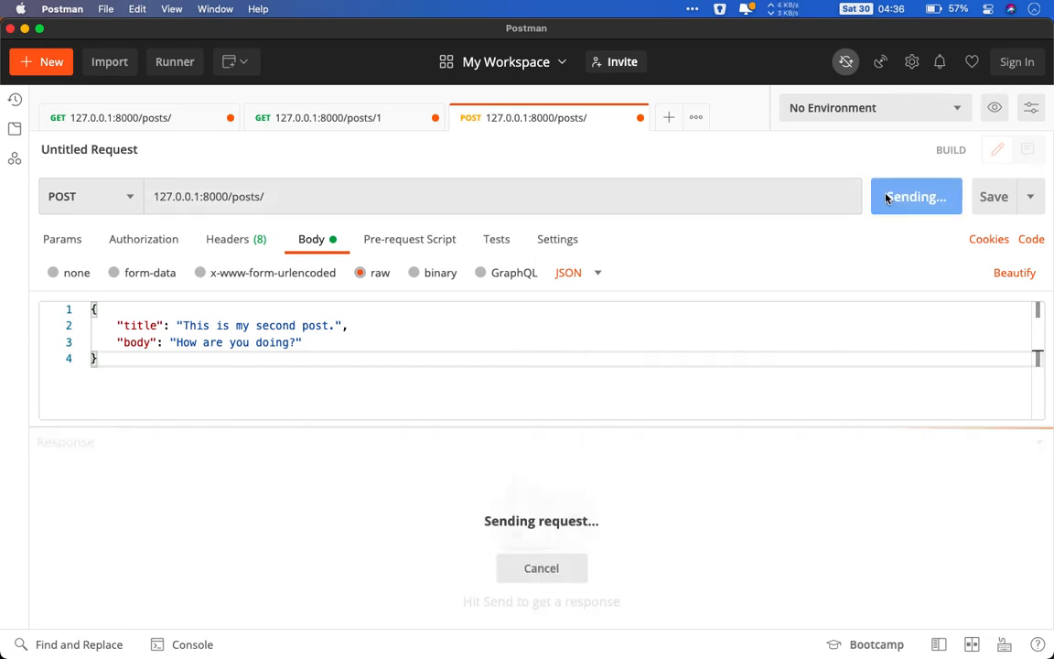
{"action": "left_click", "coordinate": [915, 195]}
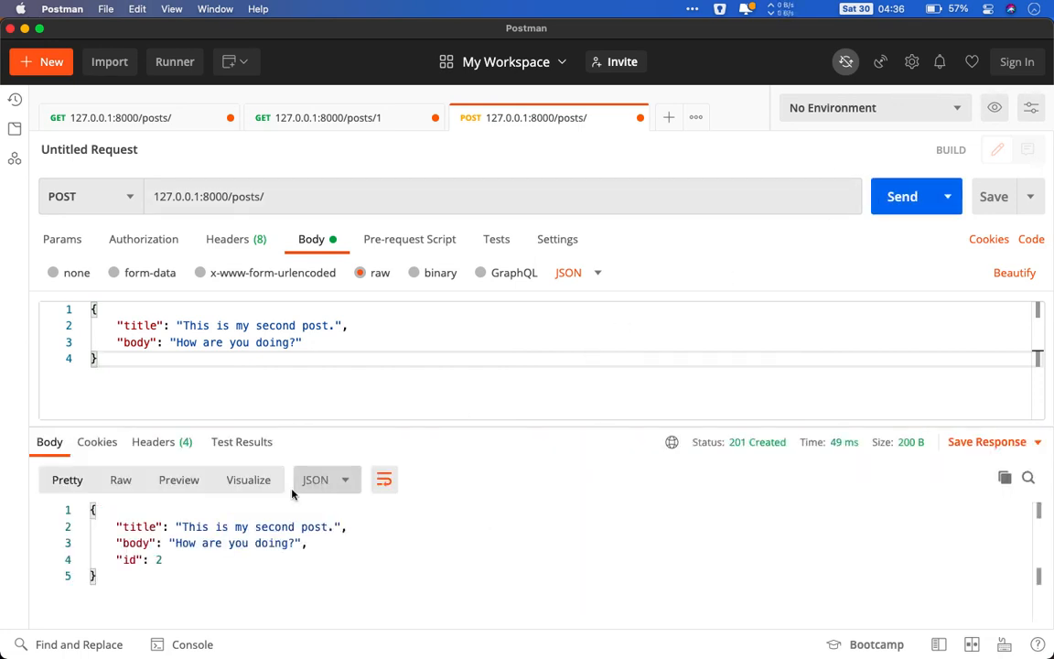
{"action": "mouse_move", "coordinate": [139, 547]}
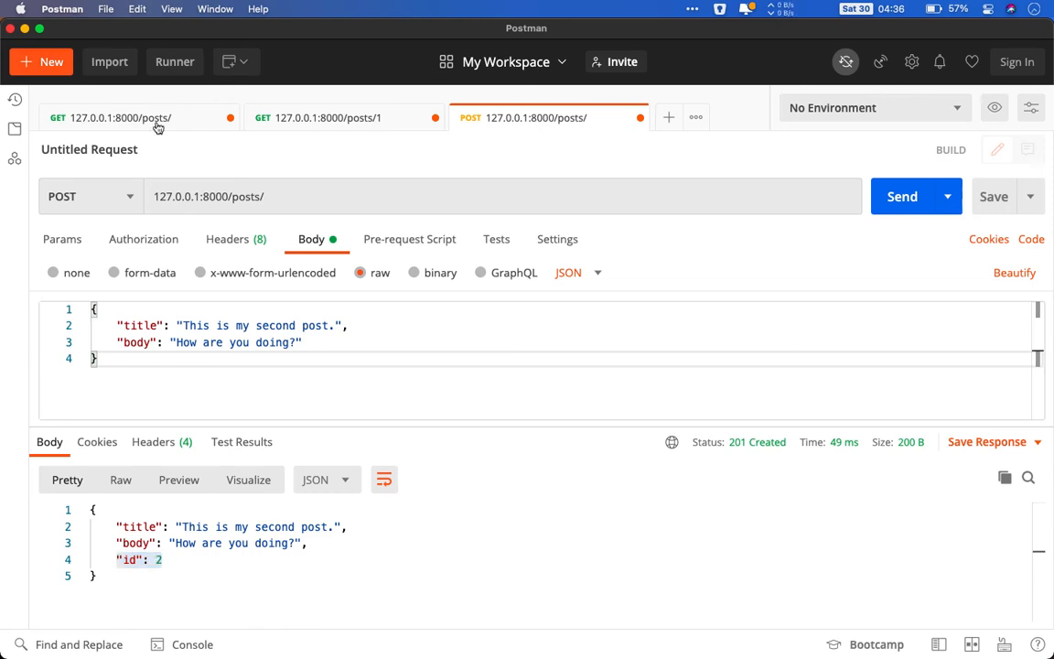
Resend GET /posts/ and get 200 OK with both posts, ids 1 and 2.
{"action": "left_click", "coordinate": [119, 117]}
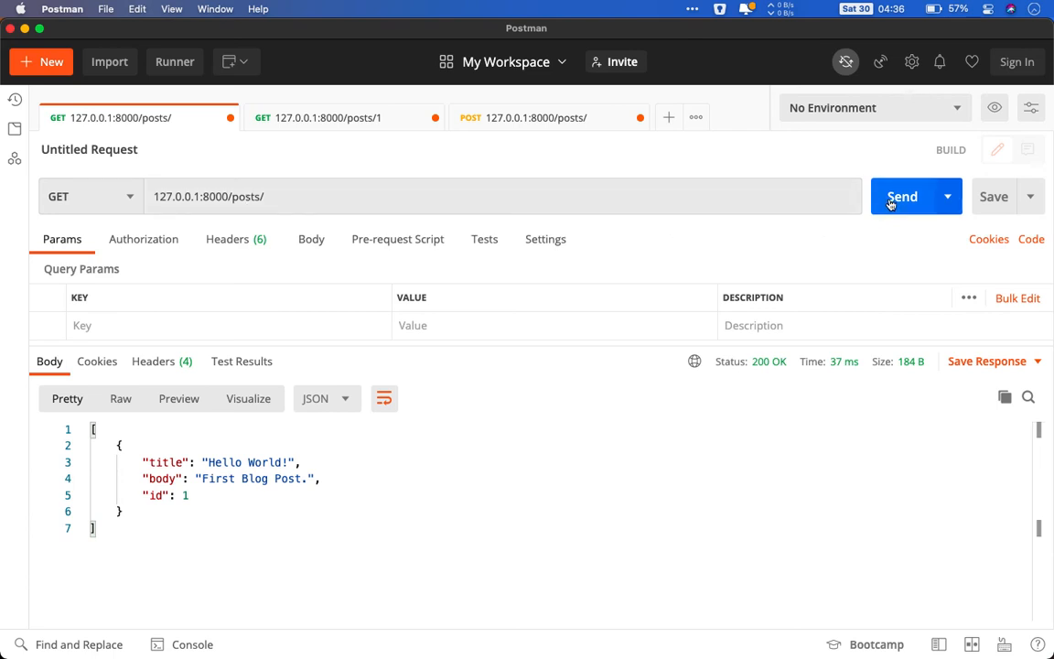
{"action": "left_click", "coordinate": [902, 196]}
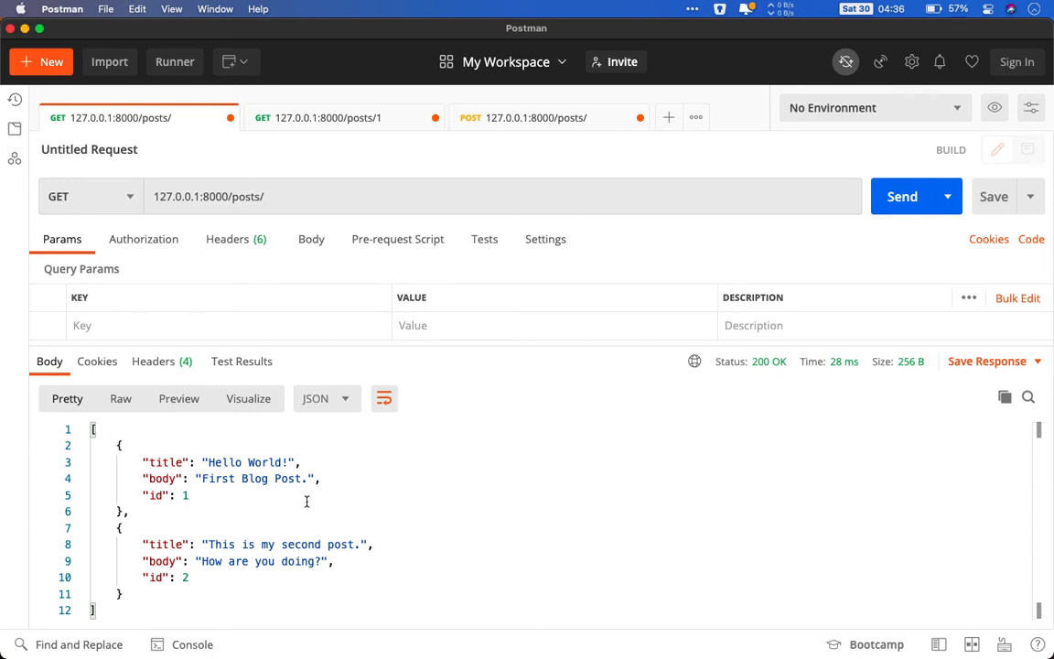
{"action": "mouse_move", "coordinate": [208, 465]}
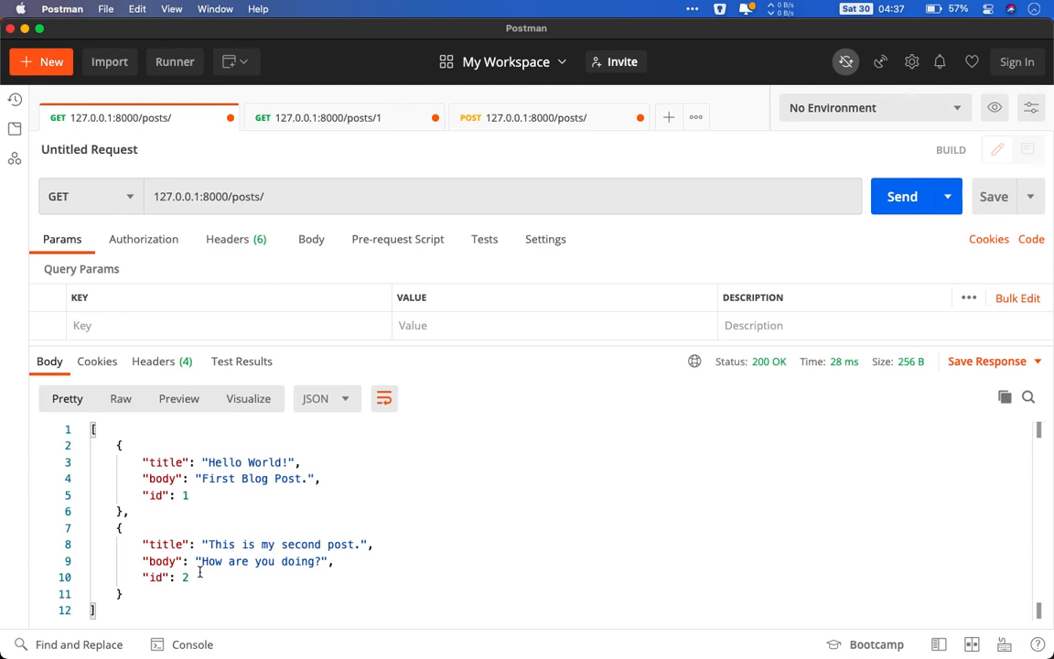
Send GET /posts/2 and get 200 OK with 'This is my second post.'.
{"action": "left_click", "coordinate": [326, 117]}
{"action": "type", "text": "2"}
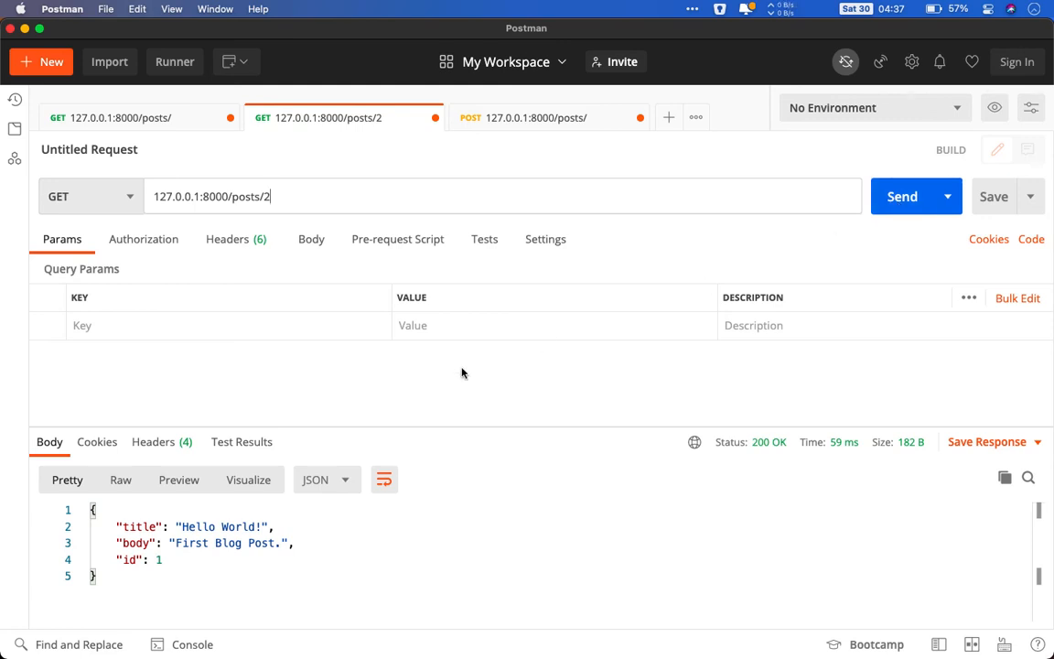
{"action": "mouse_move", "coordinate": [147, 573]}
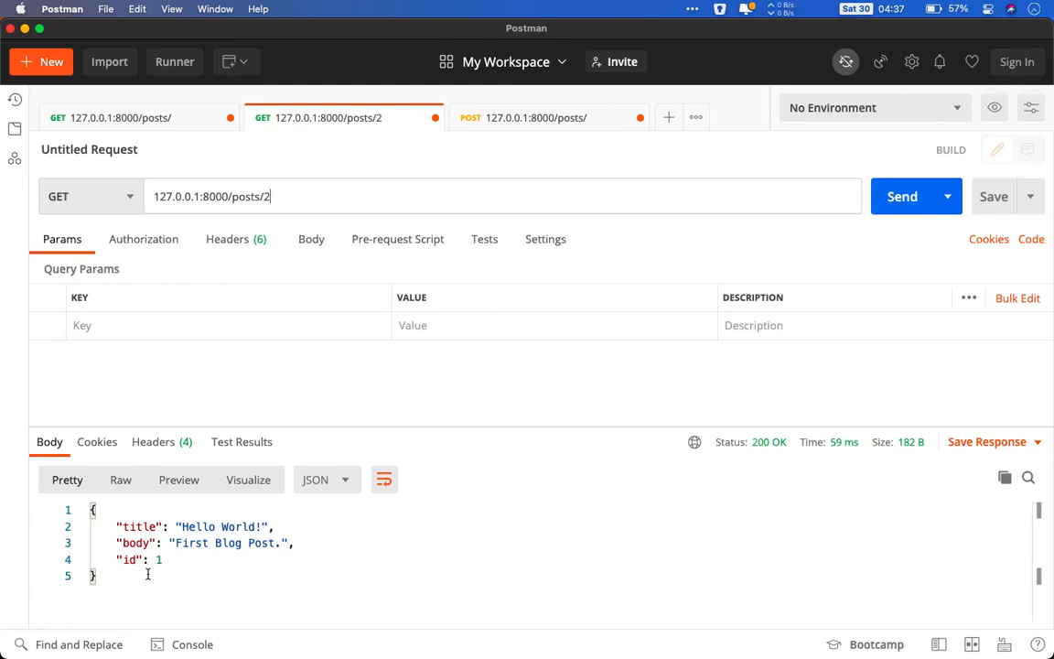
{"action": "left_click", "coordinate": [903, 196]}
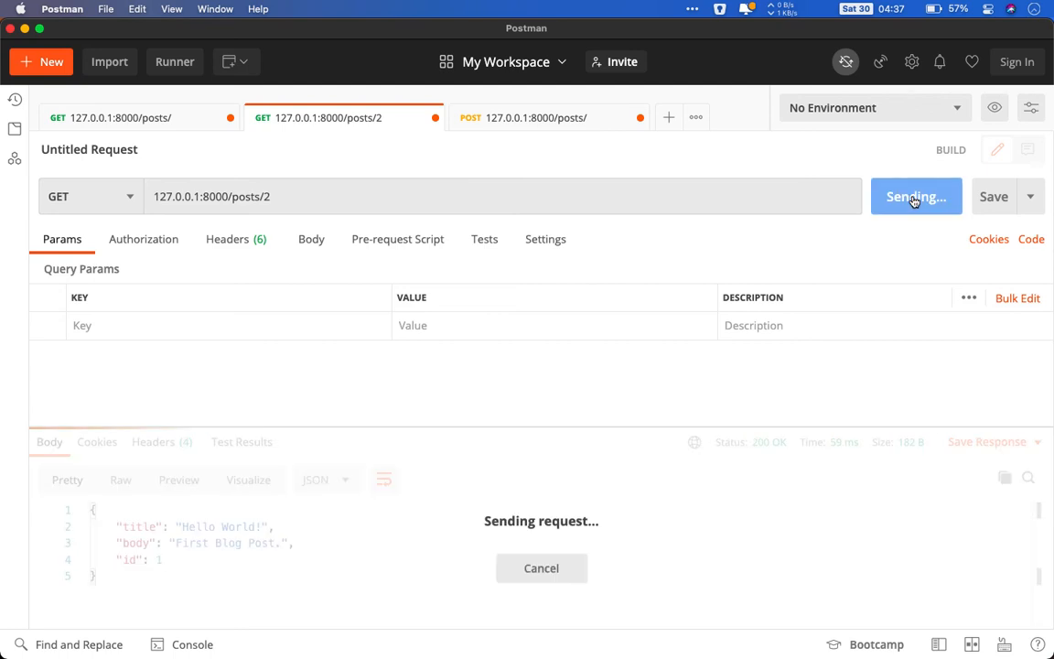
{"action": "left_click", "coordinate": [916, 196]}
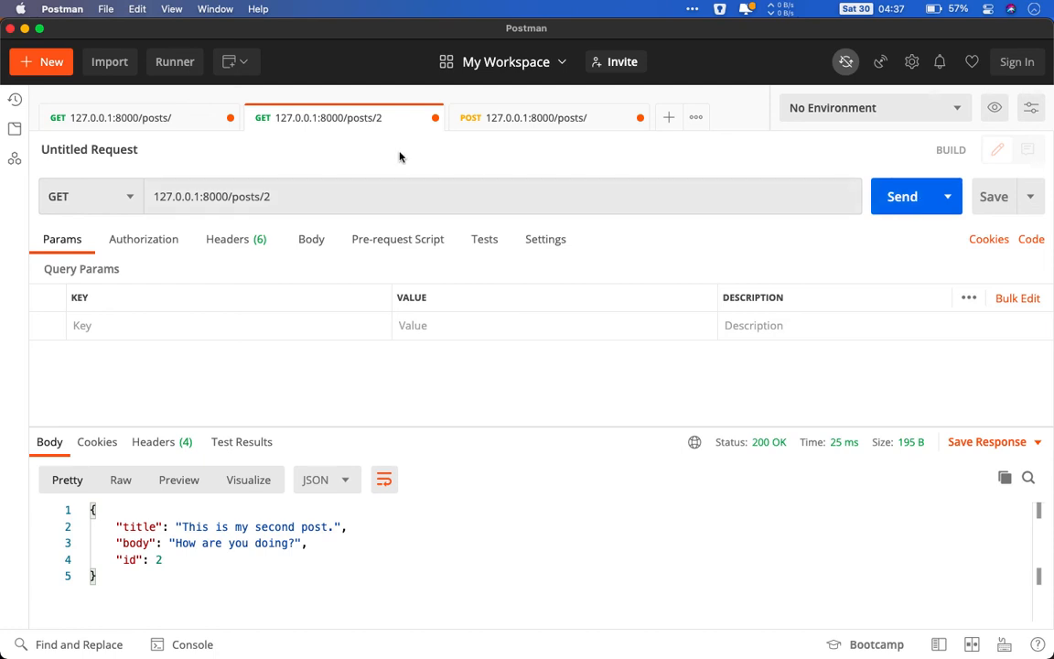
{"action": "mouse_move", "coordinate": [277, 212]}
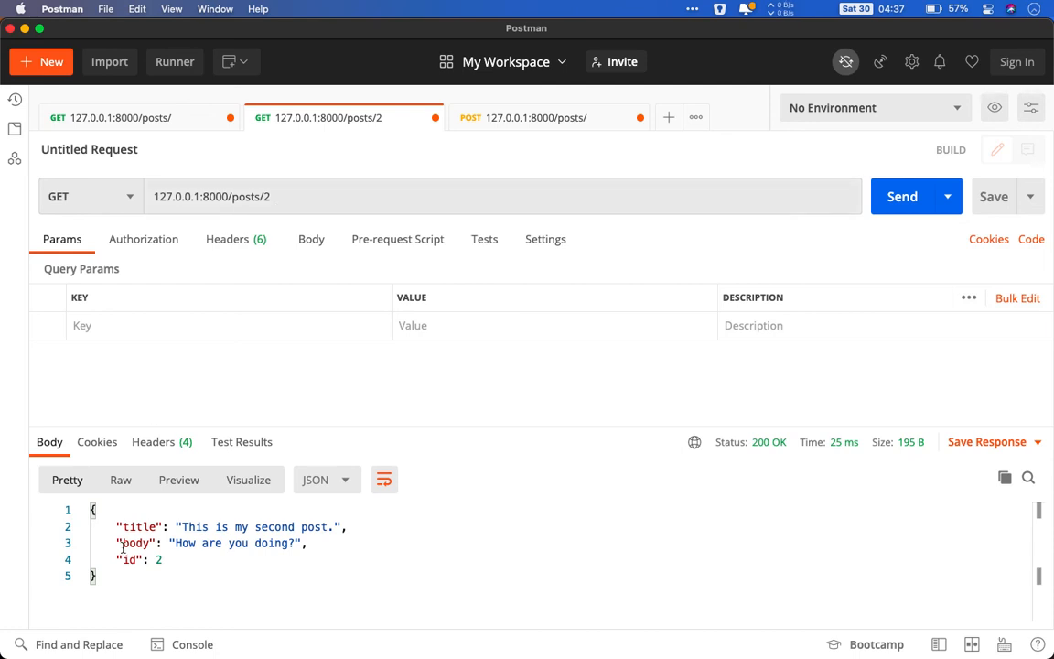
{"action": "mouse_move", "coordinate": [128, 573]}
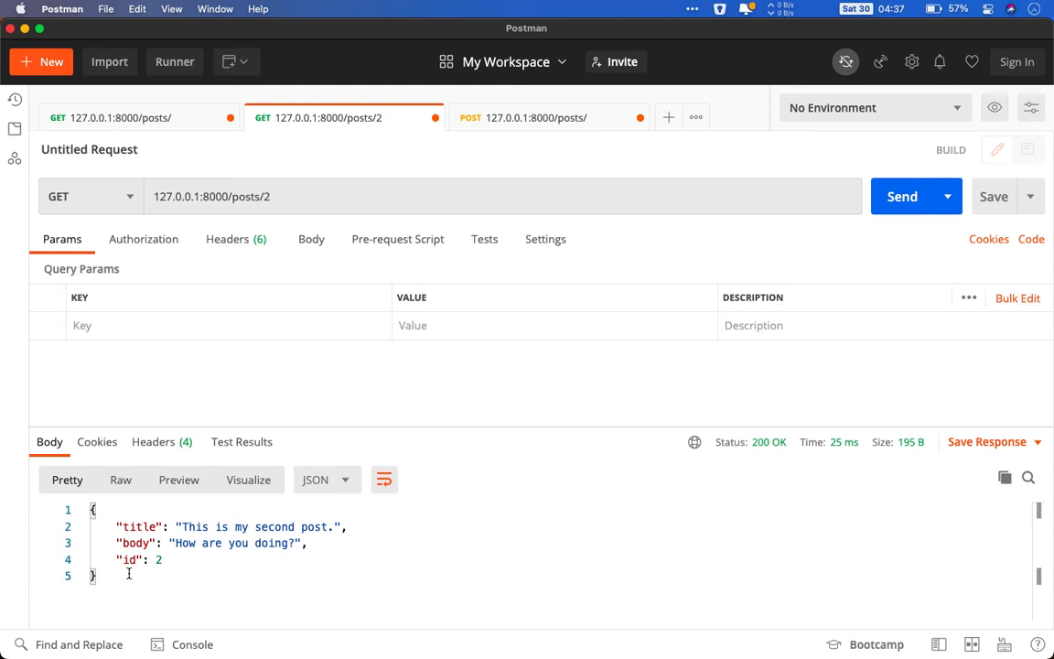